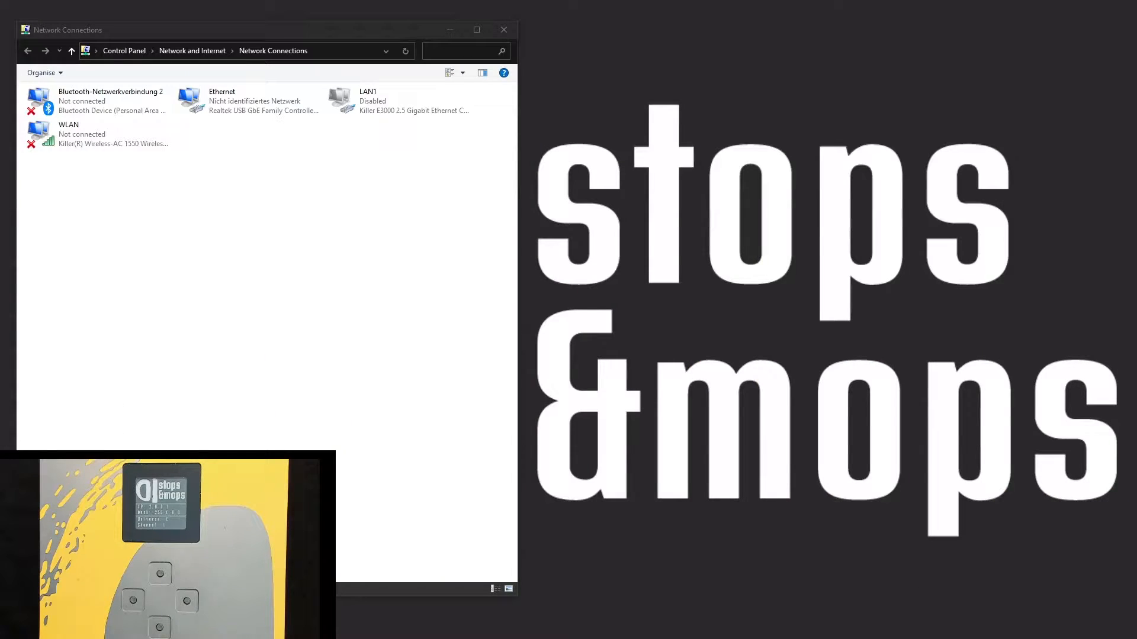
Step: Bring up the Ethernet Status dialog for the Ethernet adapter to review its connection details
left_click(250, 100)
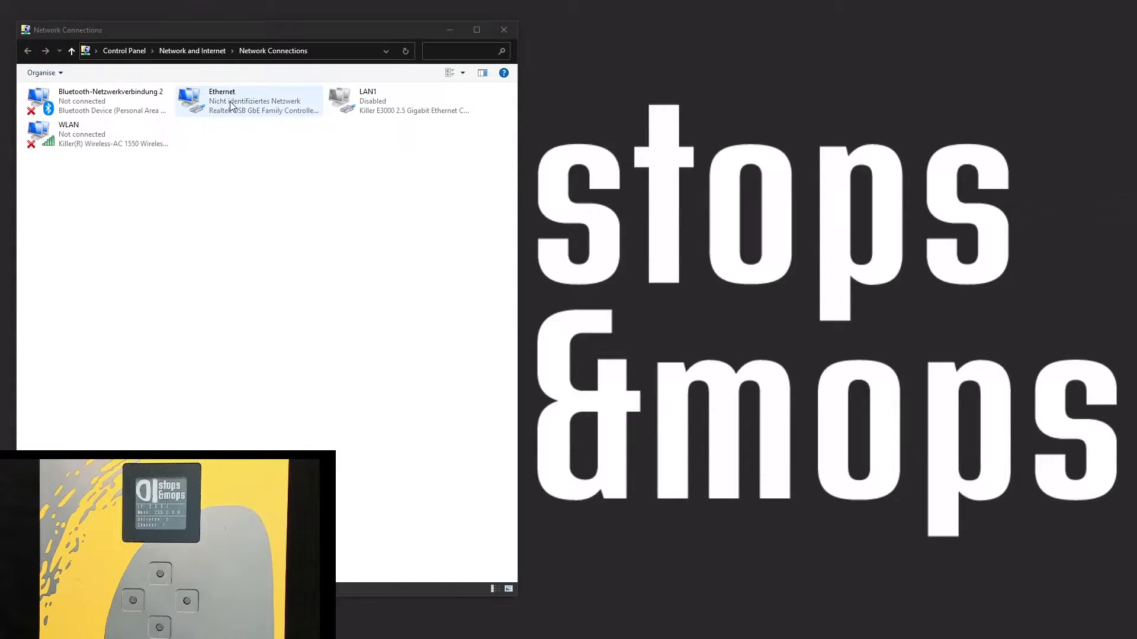
left_click(246, 101)
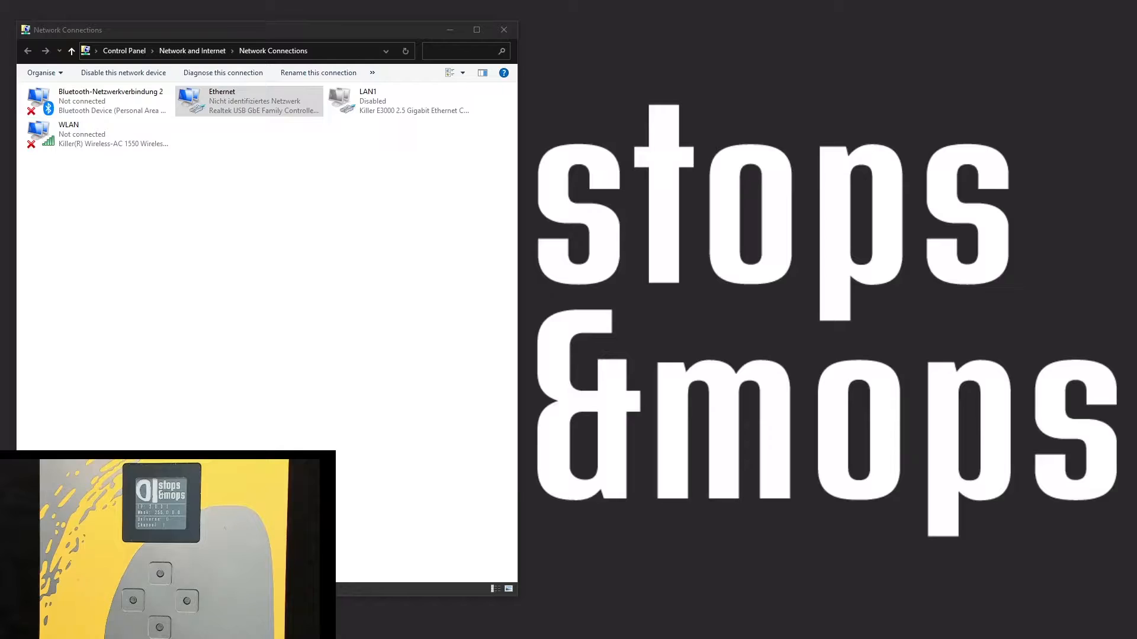
double_click(246, 101)
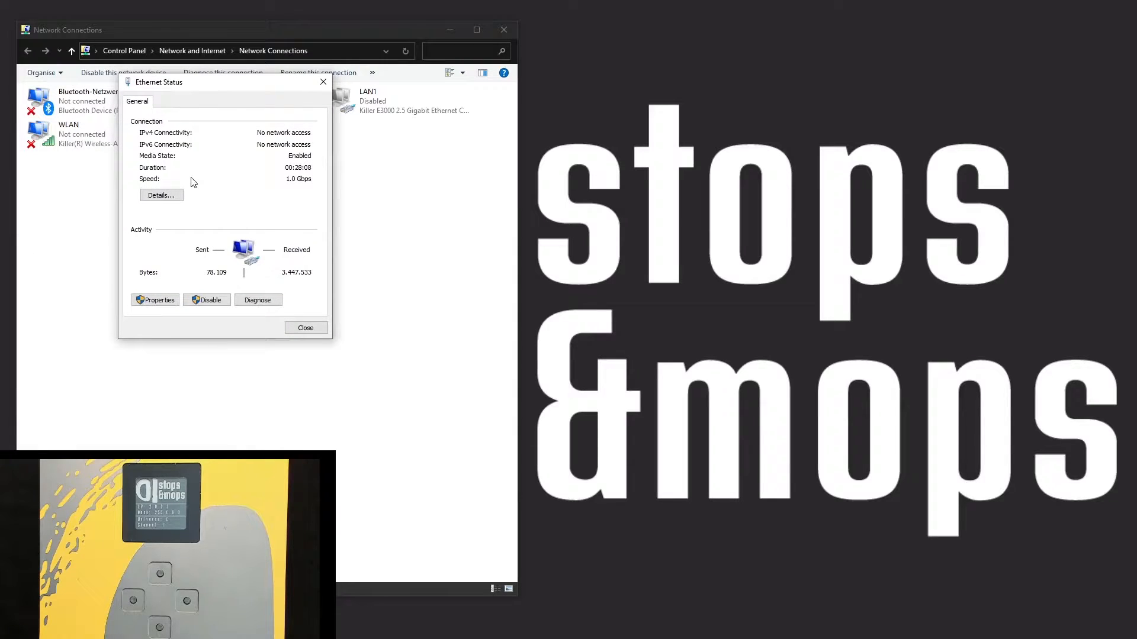
left_click(159, 196)
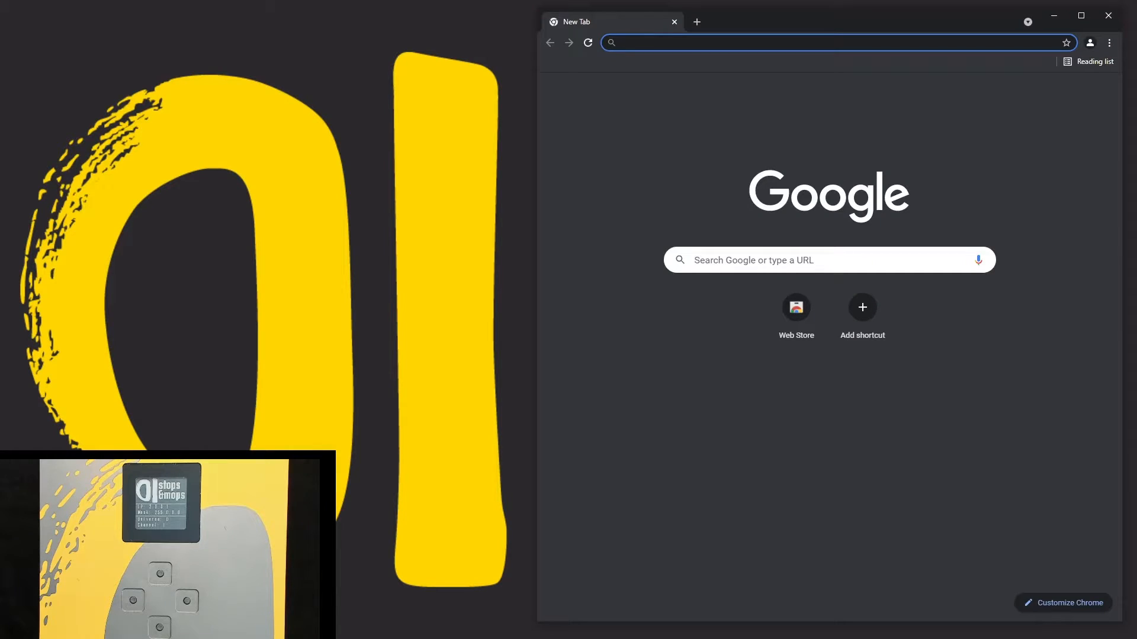
Step: Begin entering the DeskDough device address (2.) in the new tab's address bar
type("2.0.0.40")
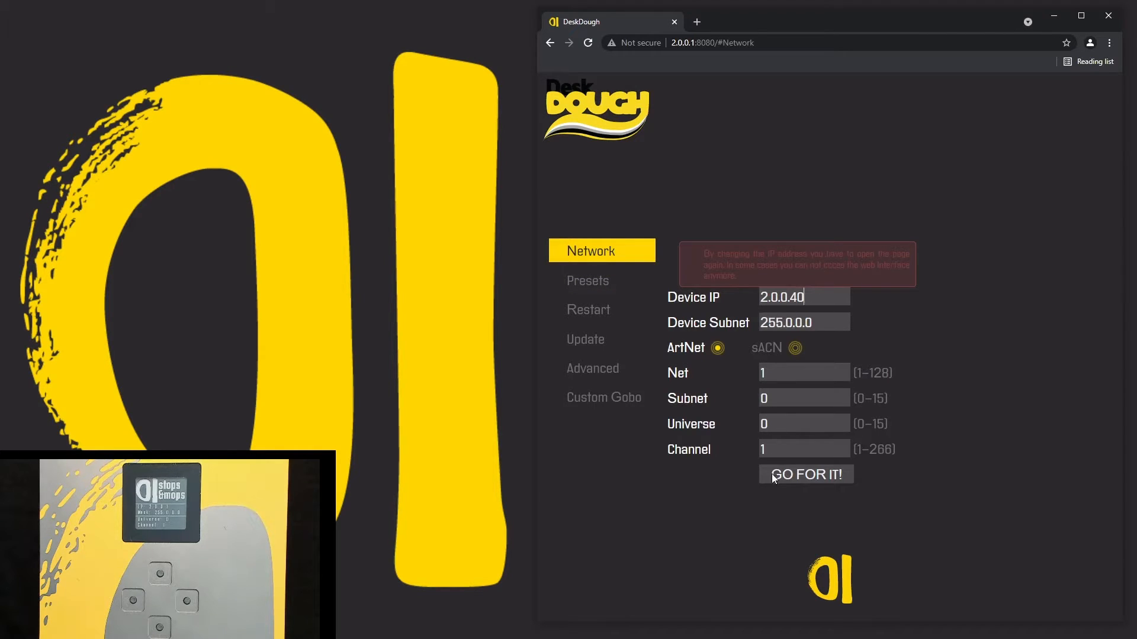
Step: Apply the network settings with device IP 2.0.0.40 via GO FOR IT!
left_click(805, 474)
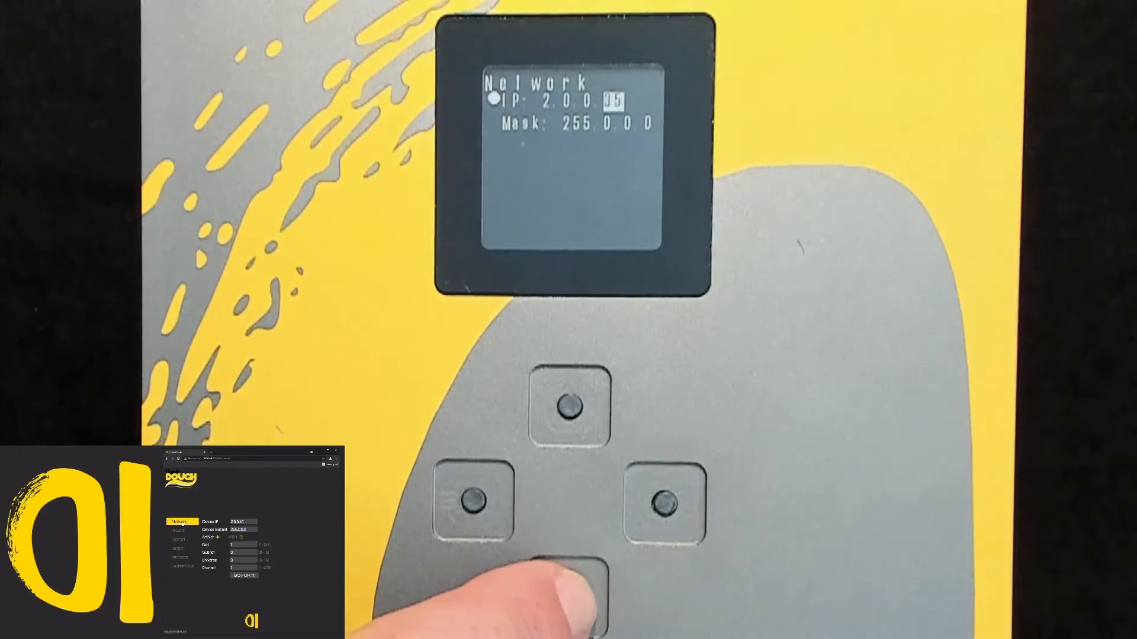
Step: Confirm the new IP on the device menu and select the 2.0.0.40:8080 address in Chrome
left_click(667, 504)
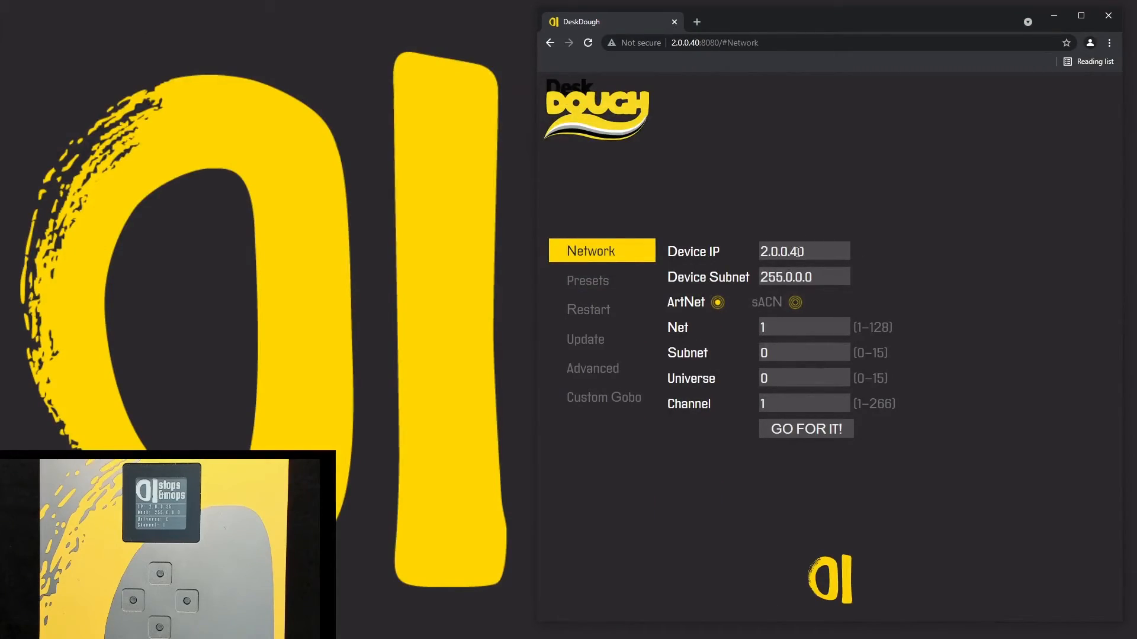
left_click(714, 43)
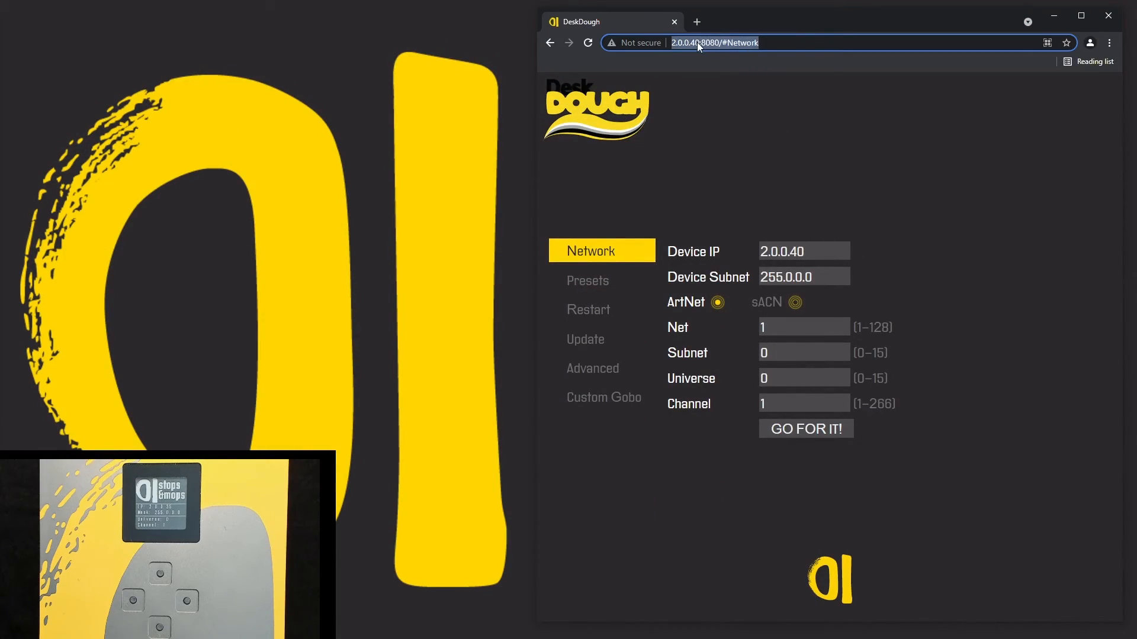